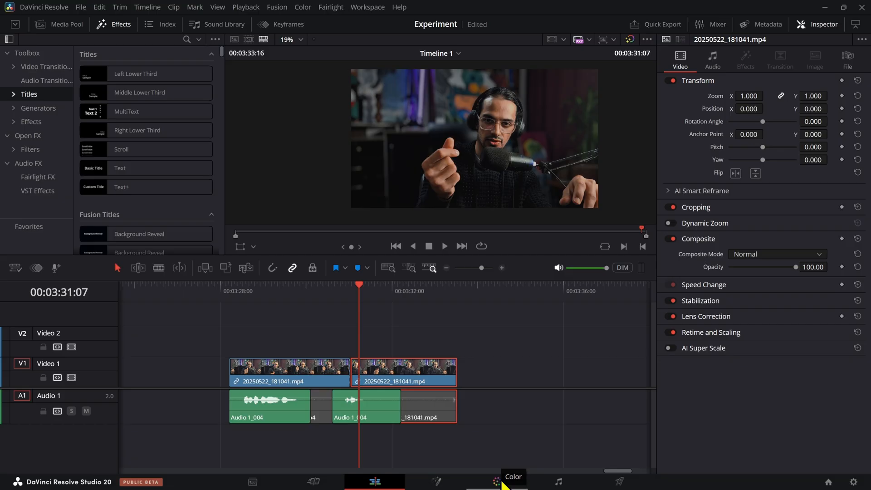
Switch to the Color page showing the clip's four-node graph.
left_click(497, 481)
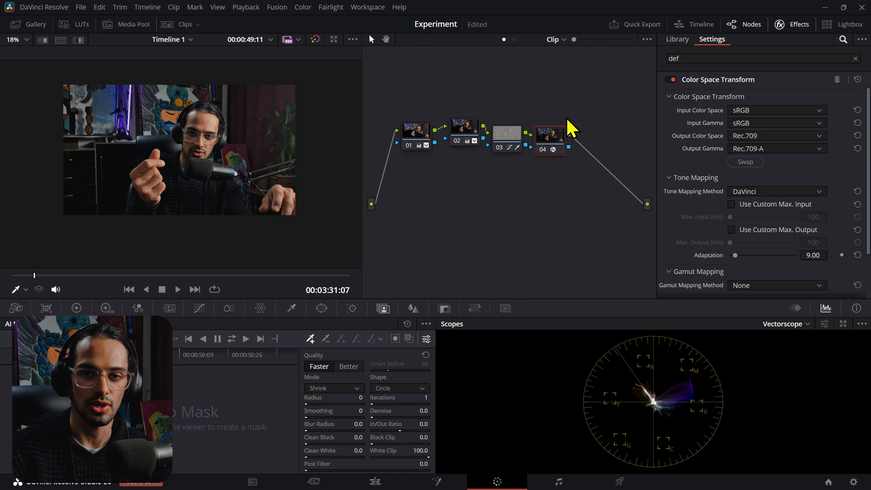
mouse_move(560, 187)
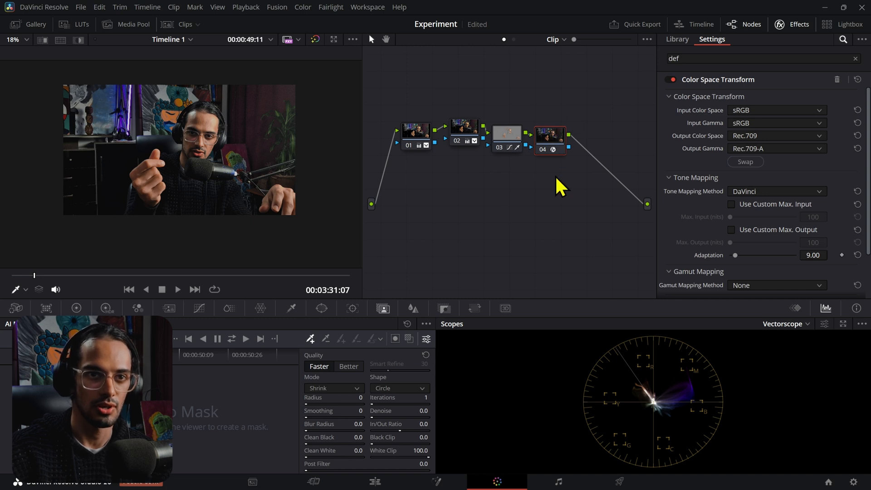
mouse_move(711, 124)
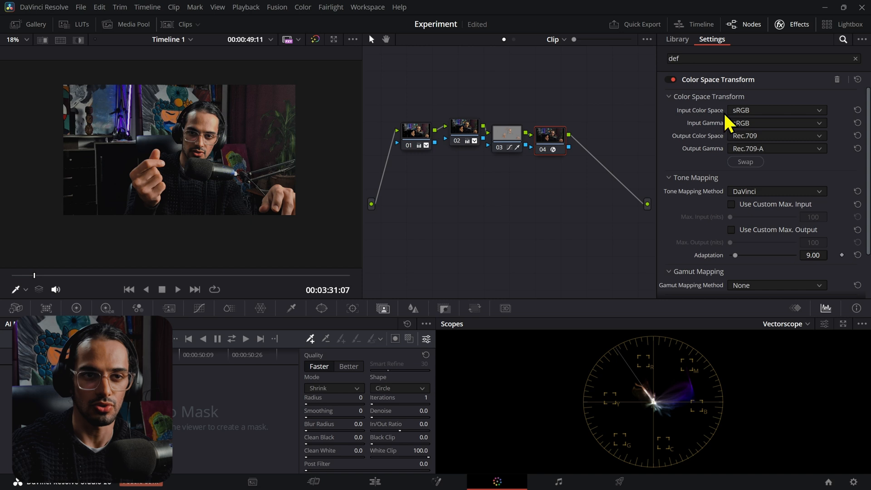
mouse_move(719, 122)
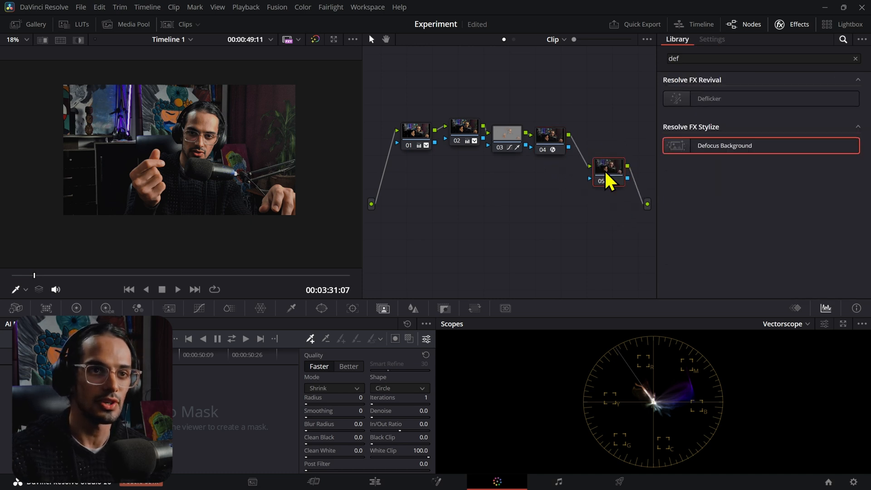
Arrange the Defocus Background node 05 and new node 06 feeding its key, then select node 06.
left_click_drag(608, 172, 532, 225)
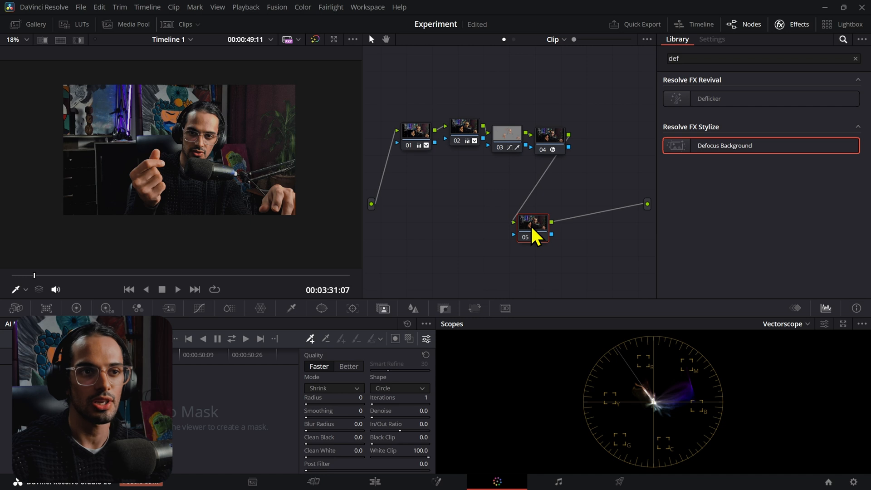
left_click_drag(531, 228, 607, 190)
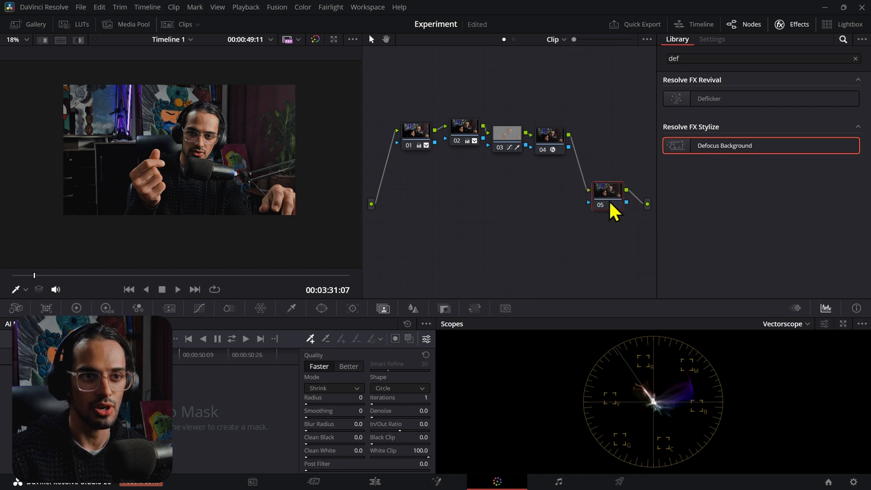
left_click_drag(606, 190, 547, 229)
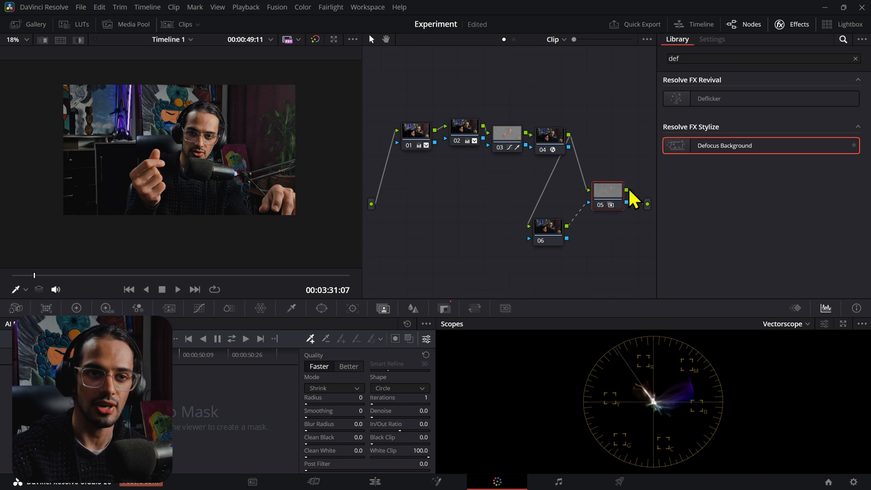
left_click(547, 228)
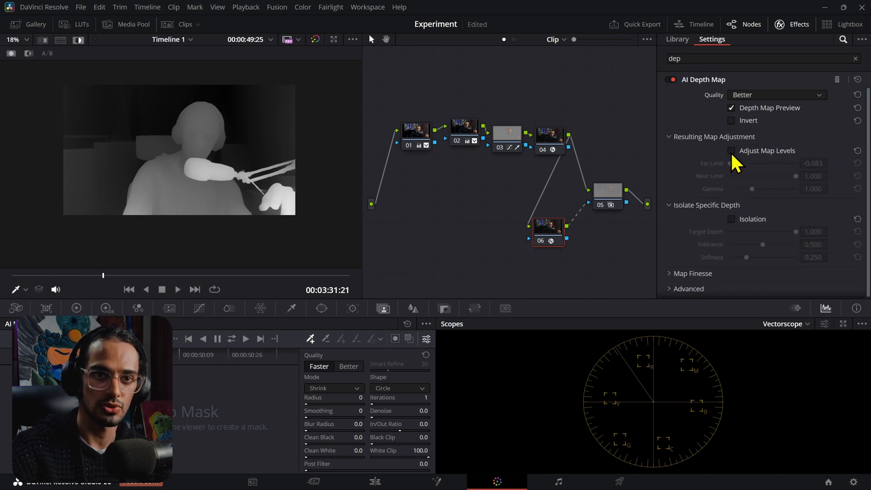
Enable Adjust Map Levels with Far Limit 0.160, Near Limit 0.289, Gamma 1.094, and enable Isolation.
left_click(732, 149)
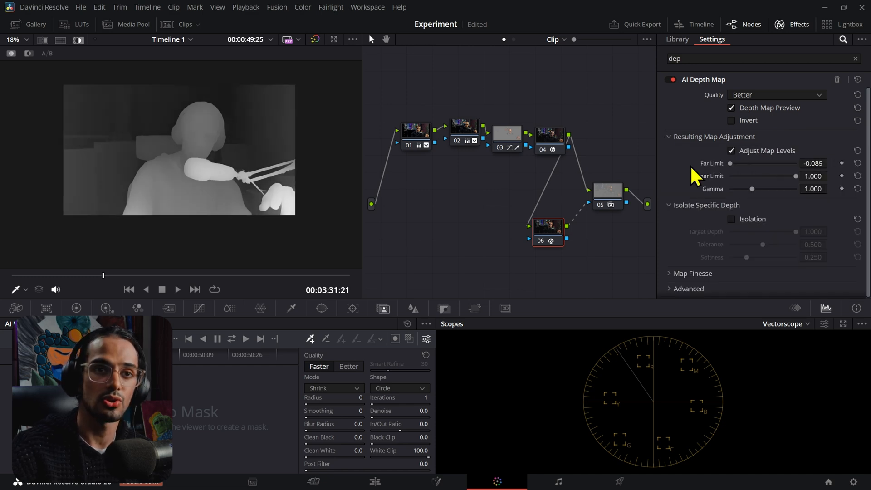
left_click_drag(730, 163, 753, 163)
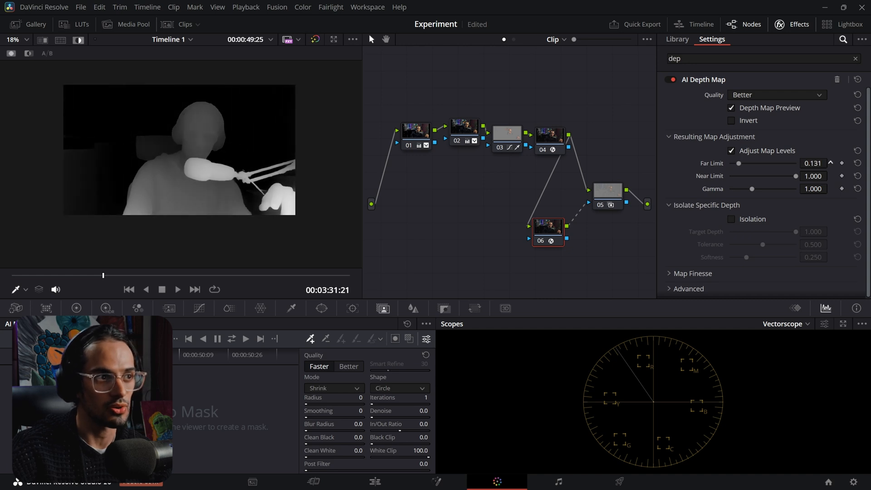
left_click_drag(738, 163, 746, 162)
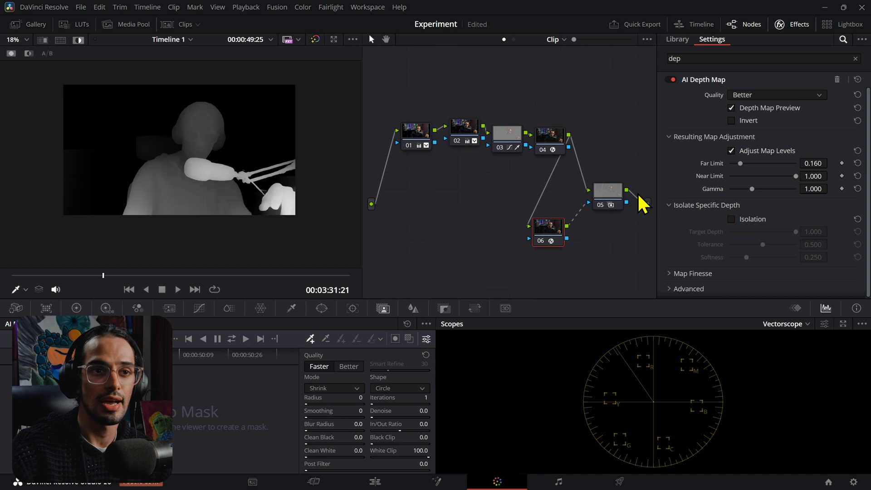
mouse_move(621, 206)
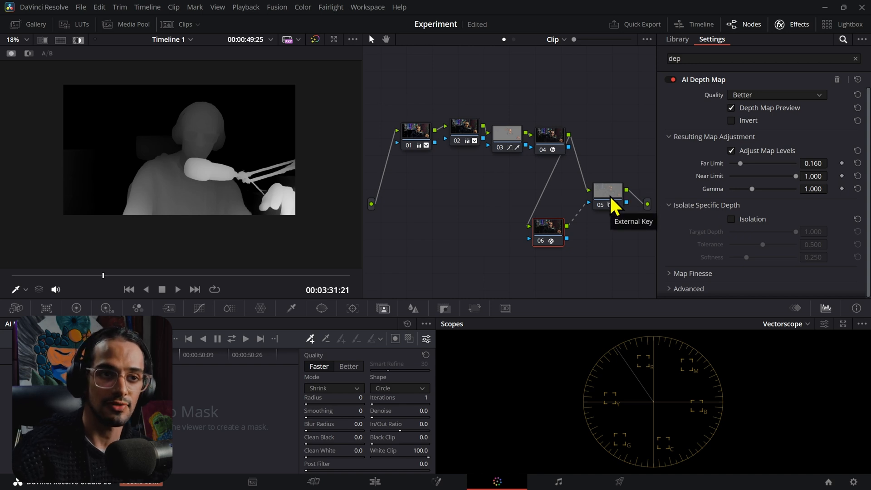
mouse_move(591, 222)
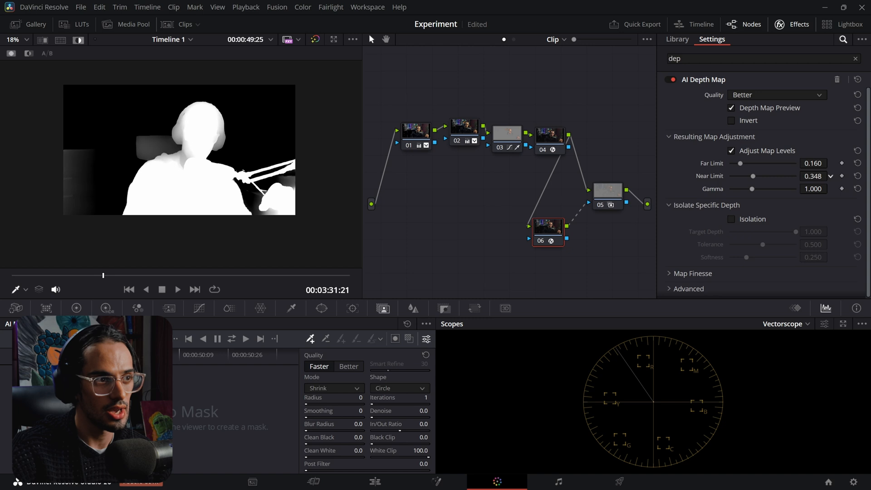
left_click_drag(753, 176, 748, 176)
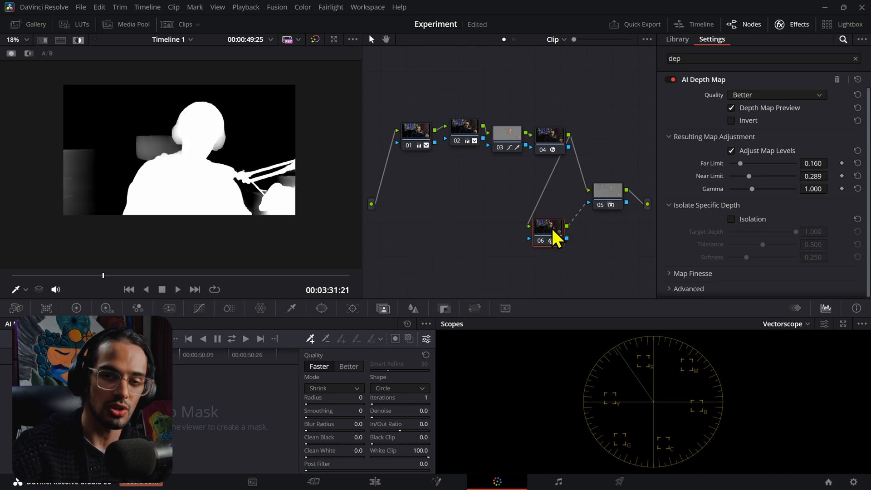
mouse_move(795, 199)
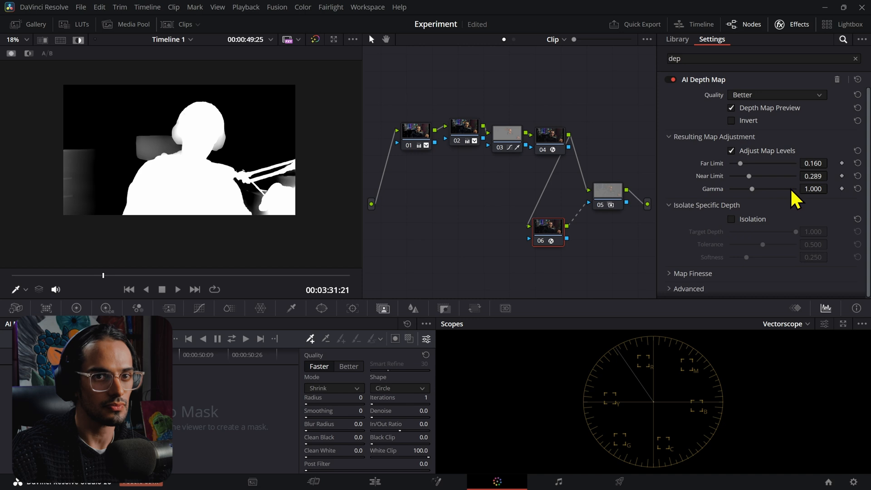
left_click_drag(753, 188, 751, 189)
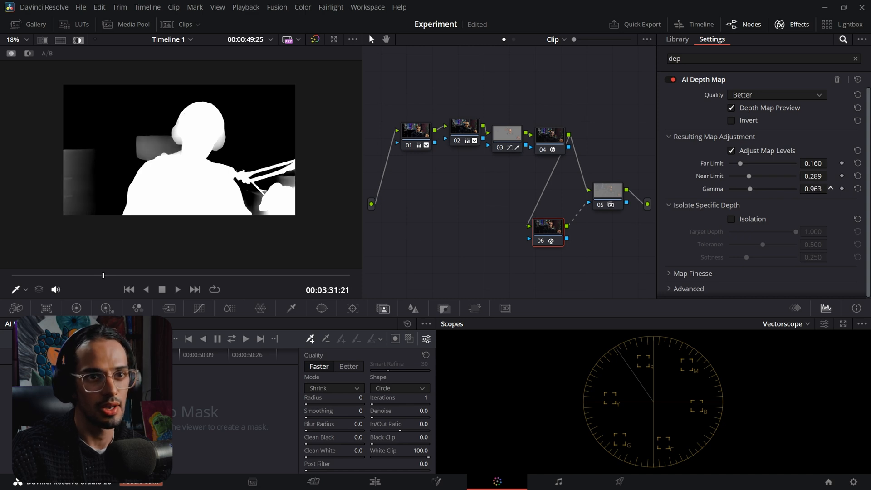
left_click(731, 218)
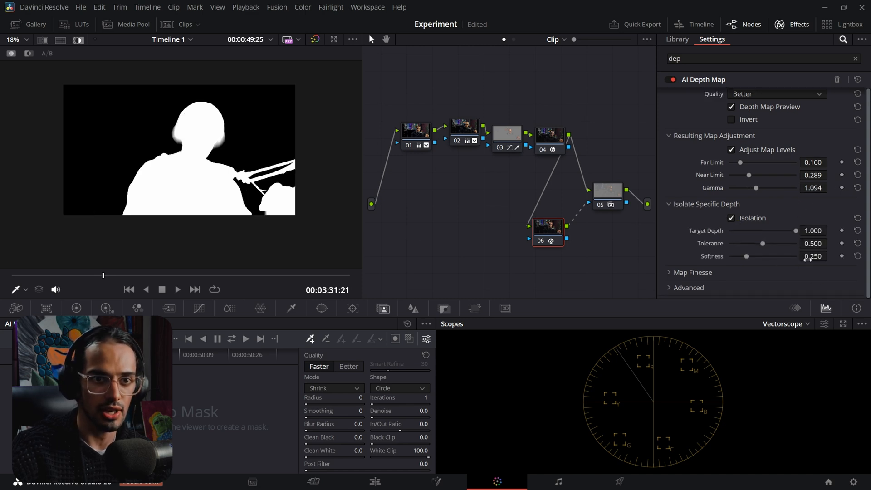
scroll("down", 3)
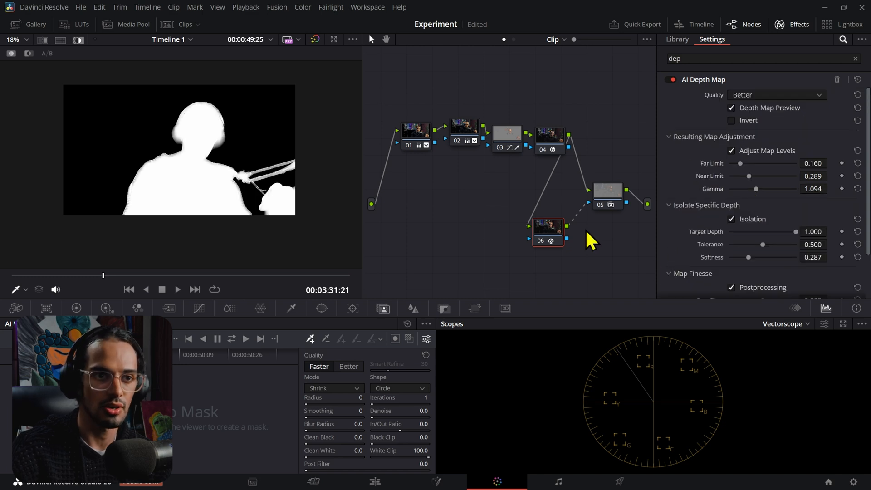
Invert the depth matte to isolate the background and scroll the effects library to Defocus Background.
left_click(732, 120)
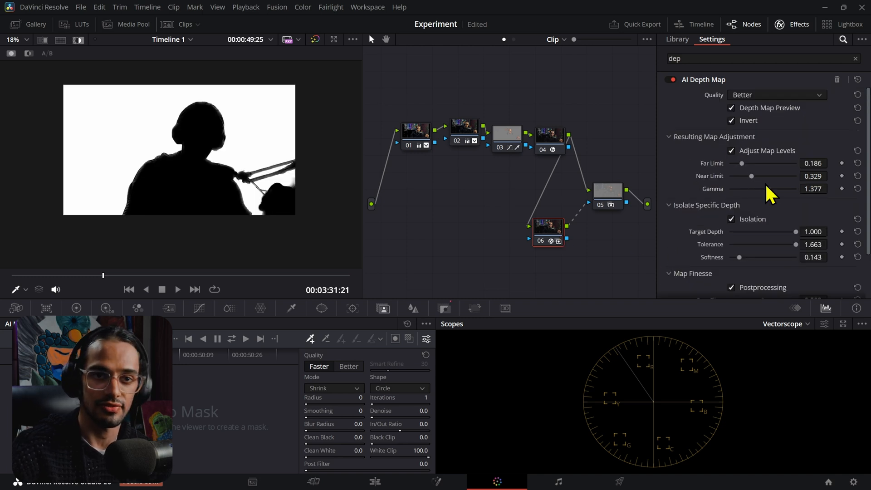
scroll("down", 3)
type("f")
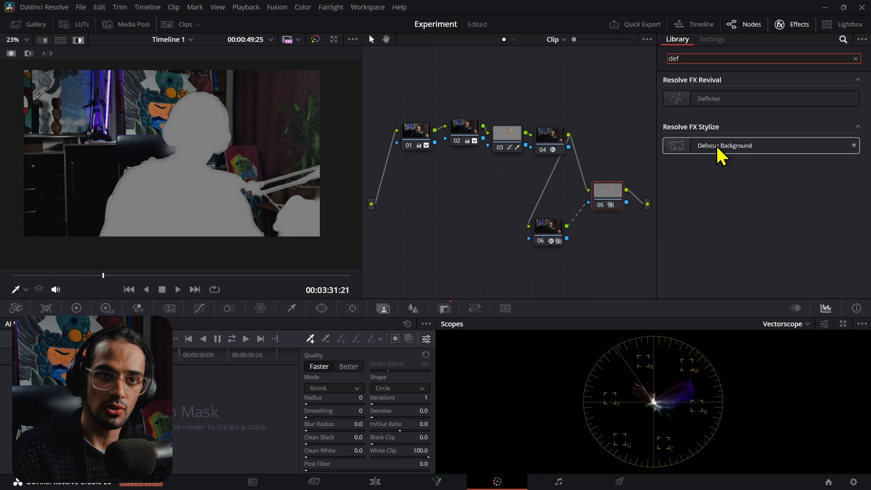
Apply Defocus Background to node 05 and uncheck Invert on node 06's AI Depth Map key.
left_click(724, 145)
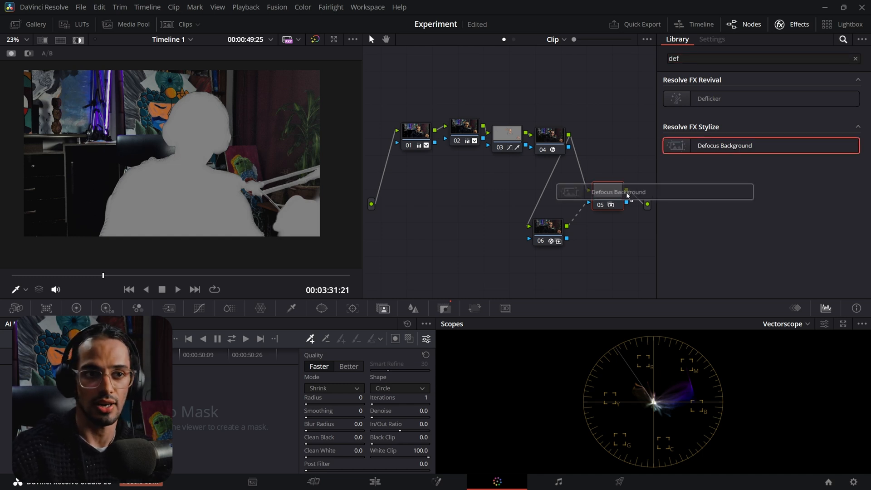
left_click(606, 191)
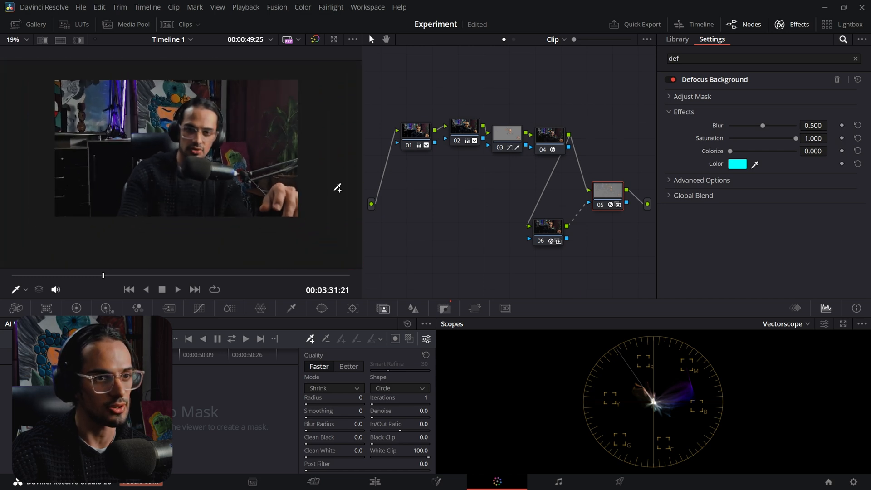
left_click(547, 230)
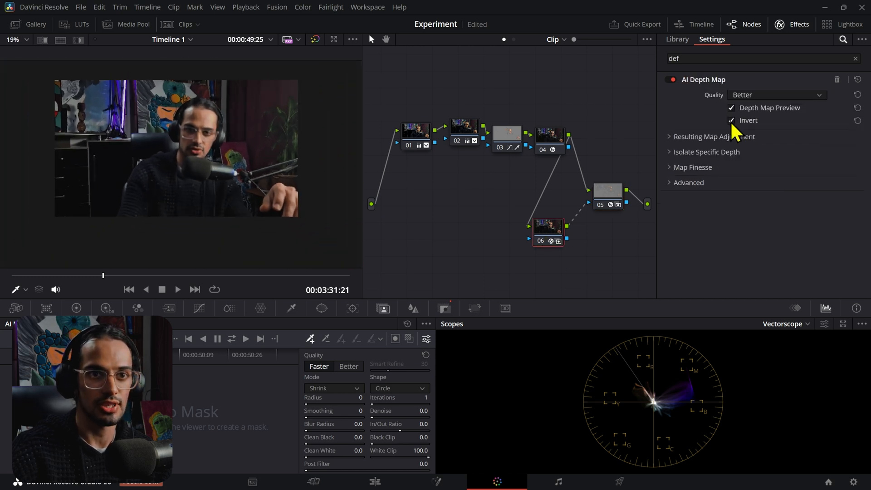
left_click(731, 120)
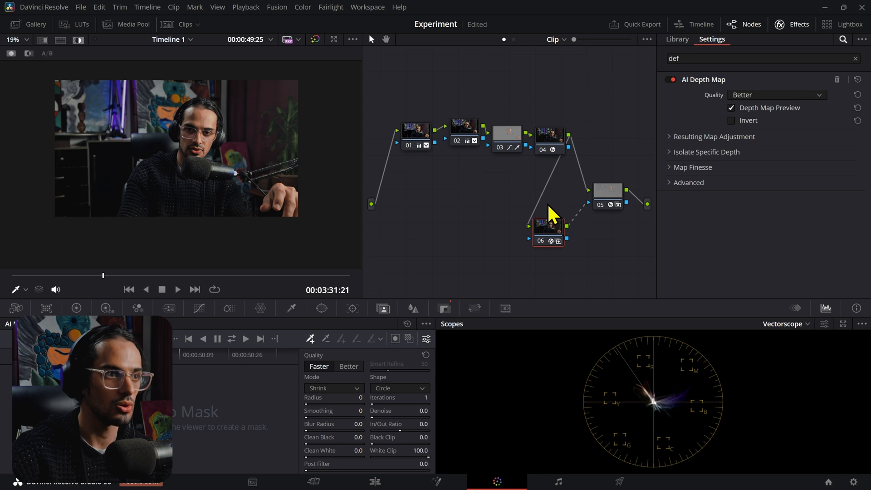
left_click(607, 191)
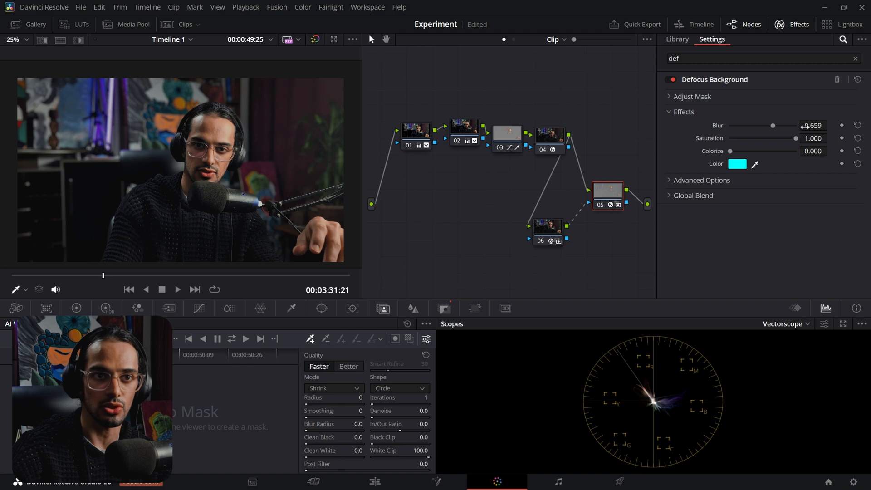
Expand Adjust Mask, raise Mask Blur then return it to 0.000, checking the key on node 06.
left_click(692, 96)
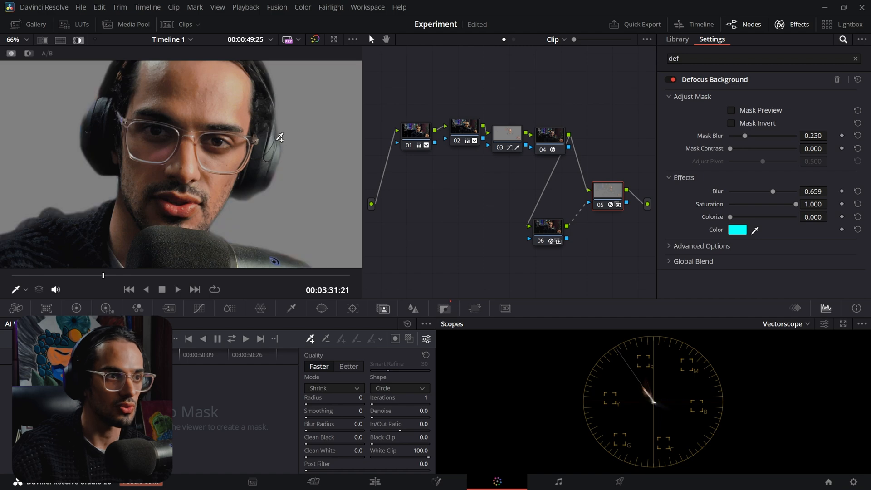
left_click_drag(745, 135, 766, 135)
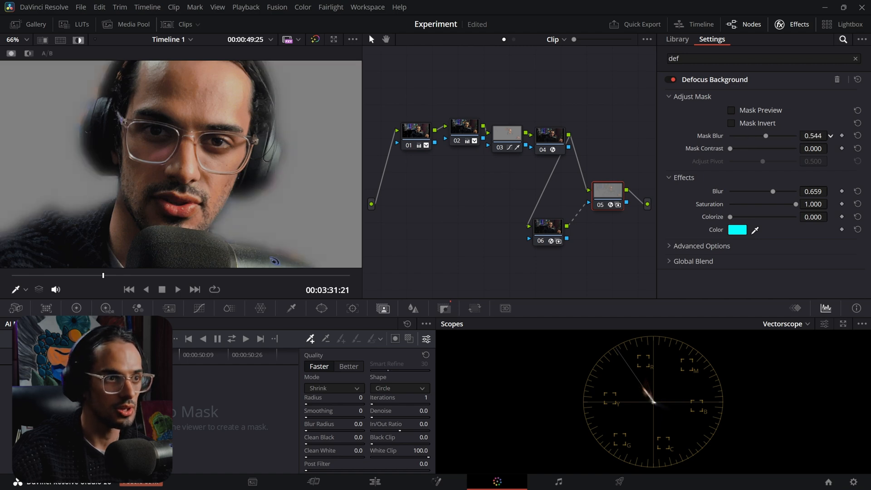
left_click_drag(766, 135, 738, 135)
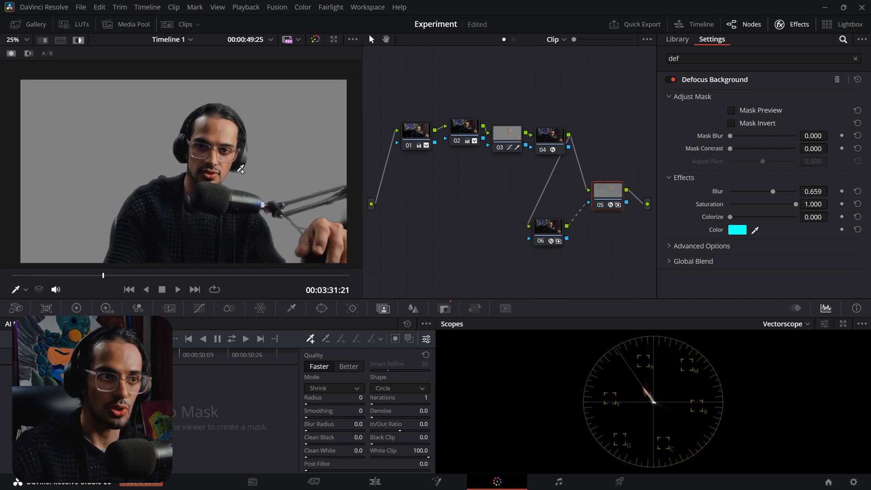
left_click(606, 192)
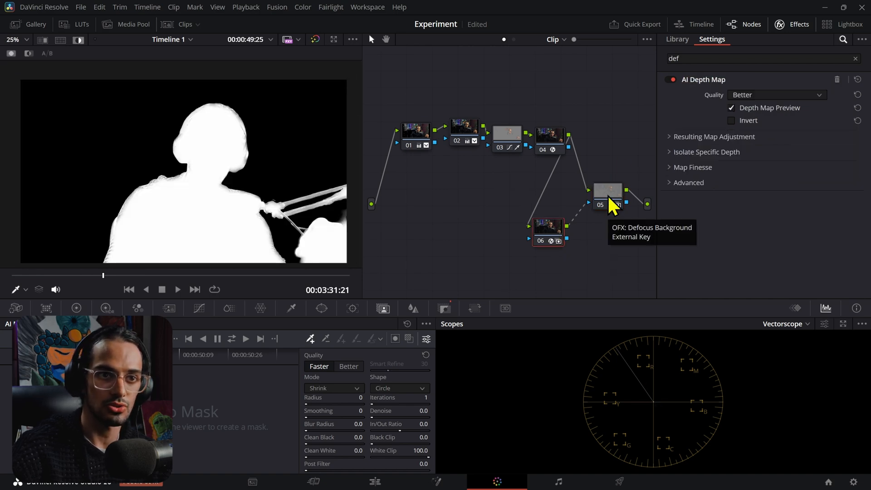
left_click(607, 190)
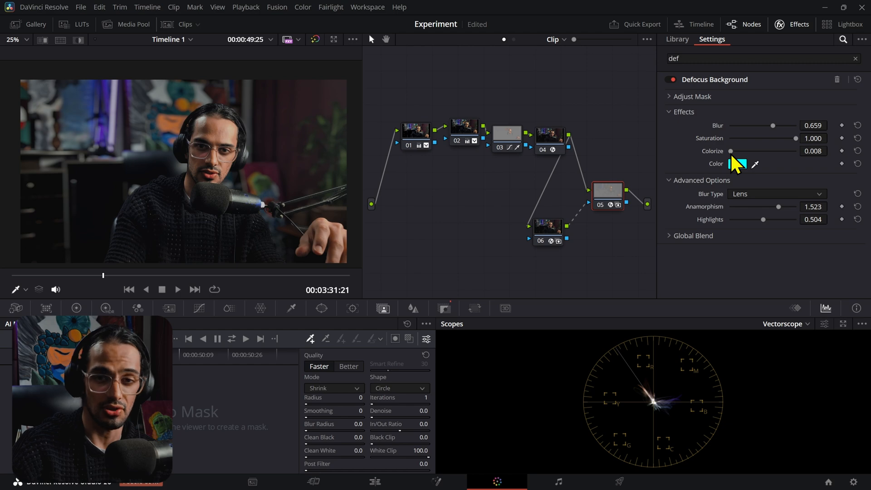
Raise Colorize to about 0.53 for a cyan background tint and bring up the tint colour picker.
left_click_drag(731, 151, 795, 150)
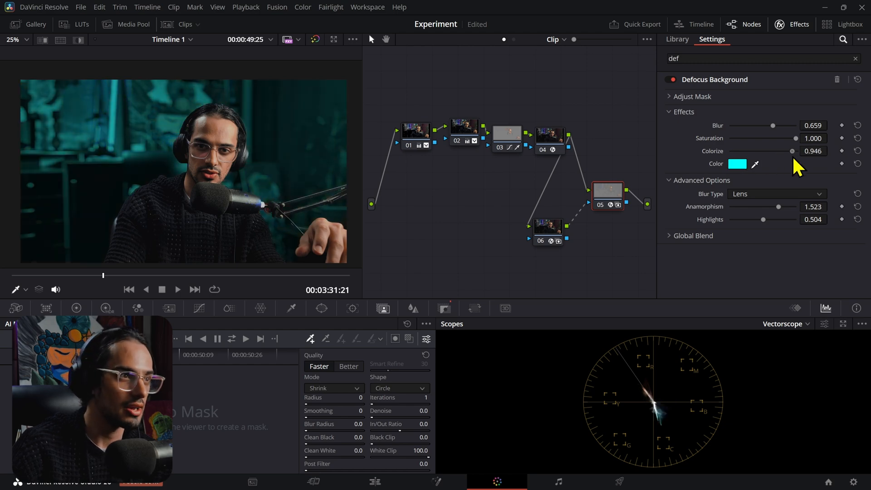
left_click(737, 163)
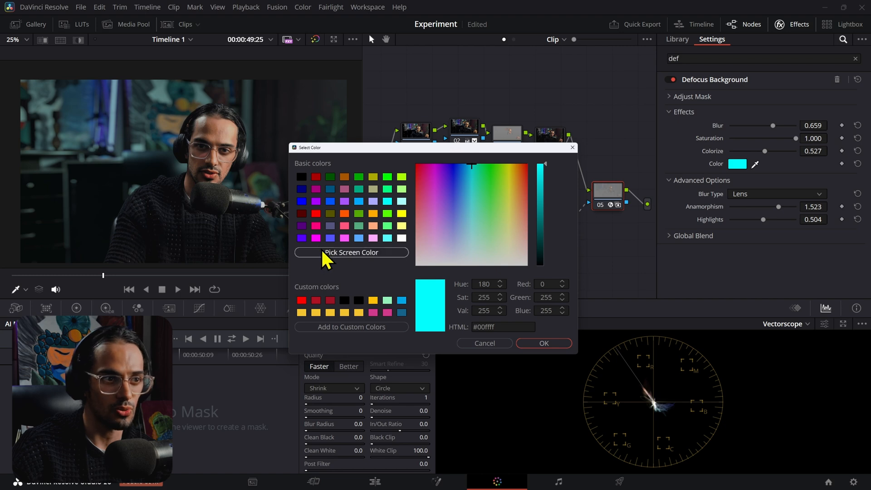
Pick dark purple #211a58 as the tint colour and settle Colorize at about 0.486.
left_click(350, 253)
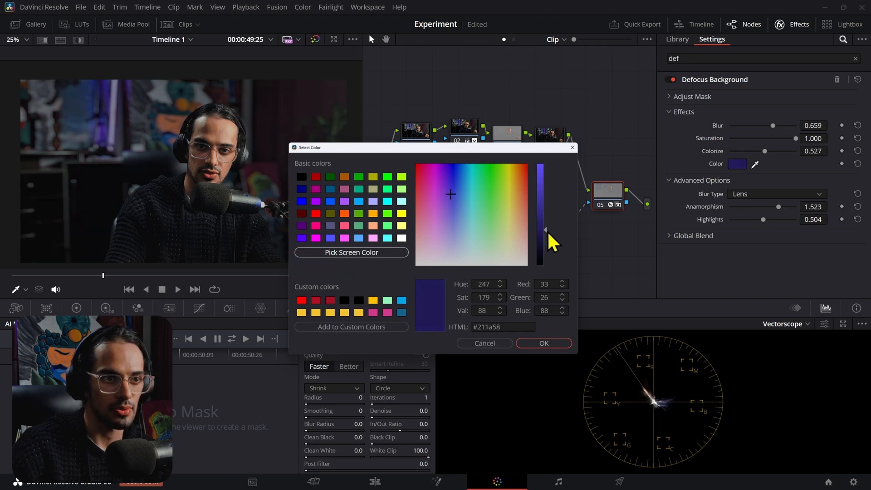
left_click(542, 343)
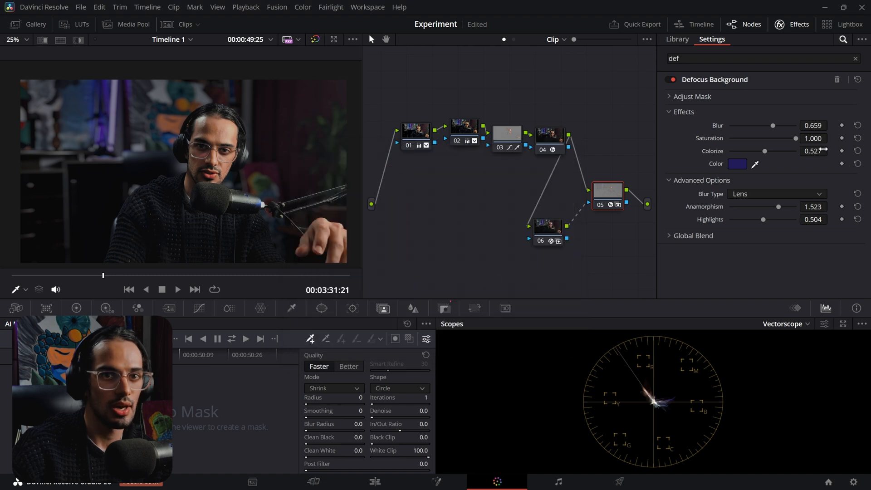
left_click_drag(771, 151, 753, 151)
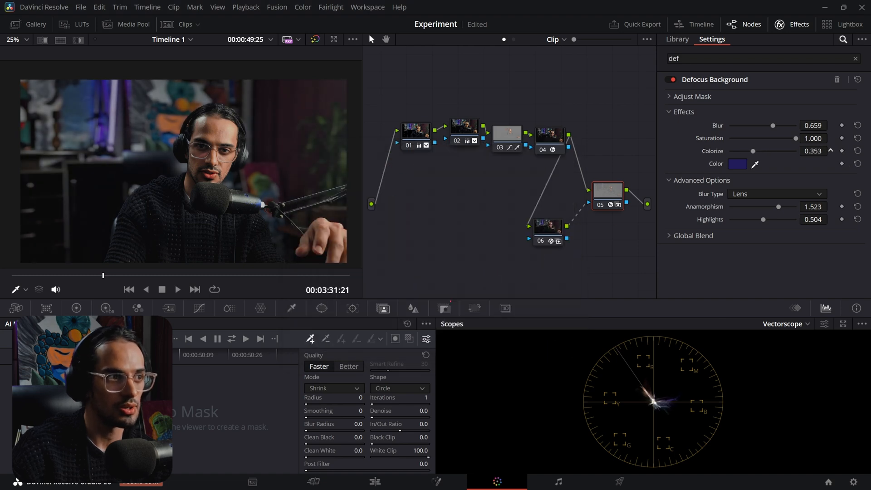
left_click_drag(753, 151, 762, 151)
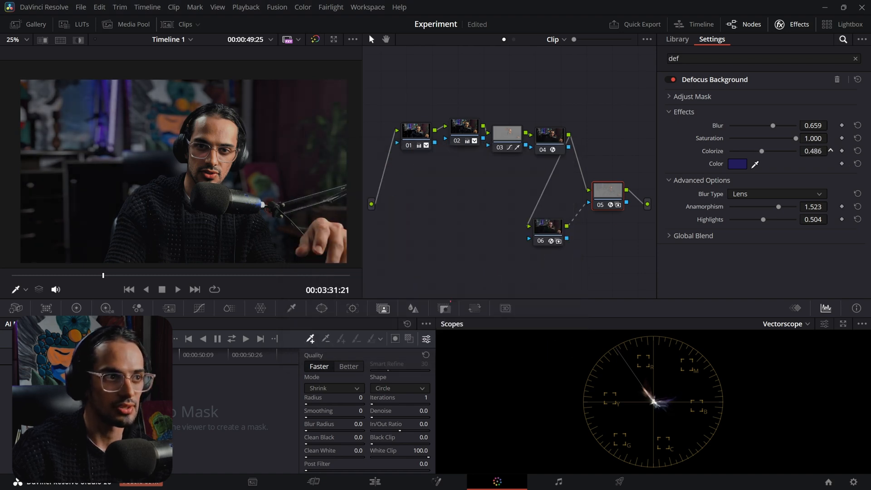